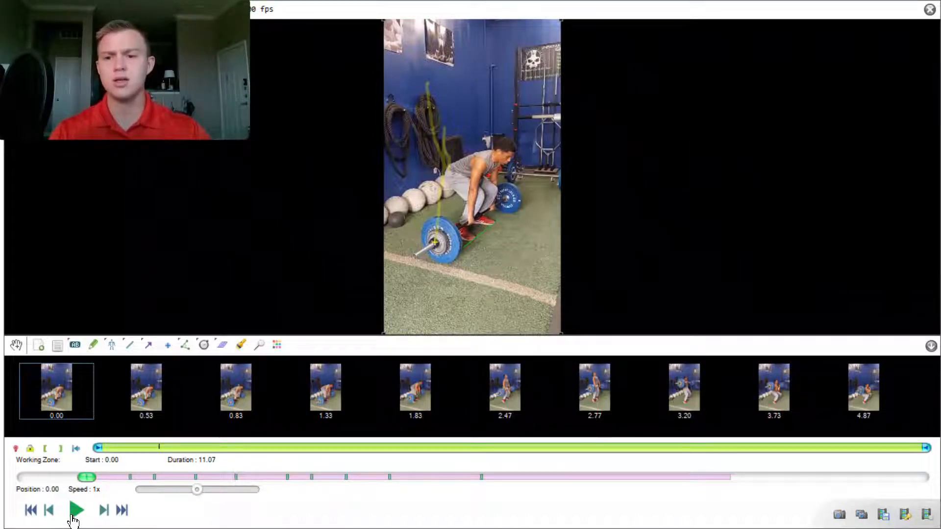
Step: Play the power clean clip through once, then jump to the 0.83 s keyframe before the bar leaves the floor
click(76, 510)
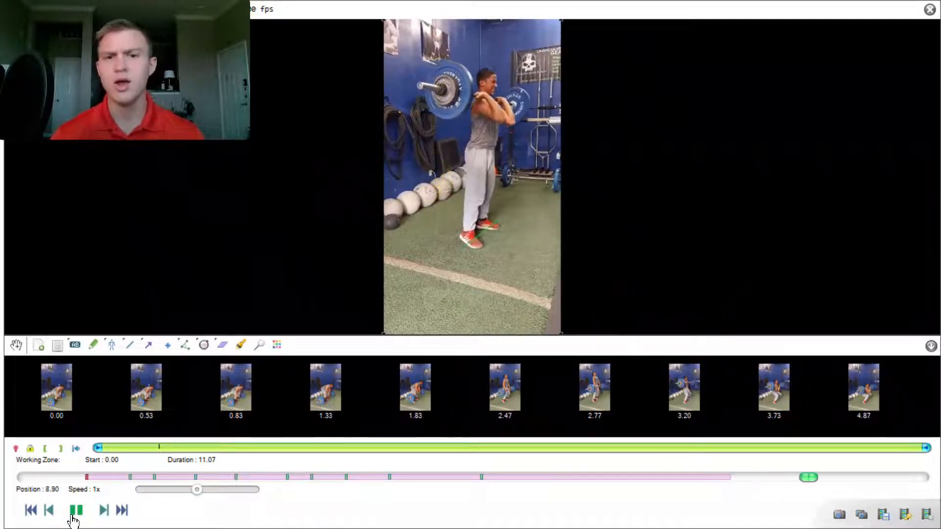
click(75, 511)
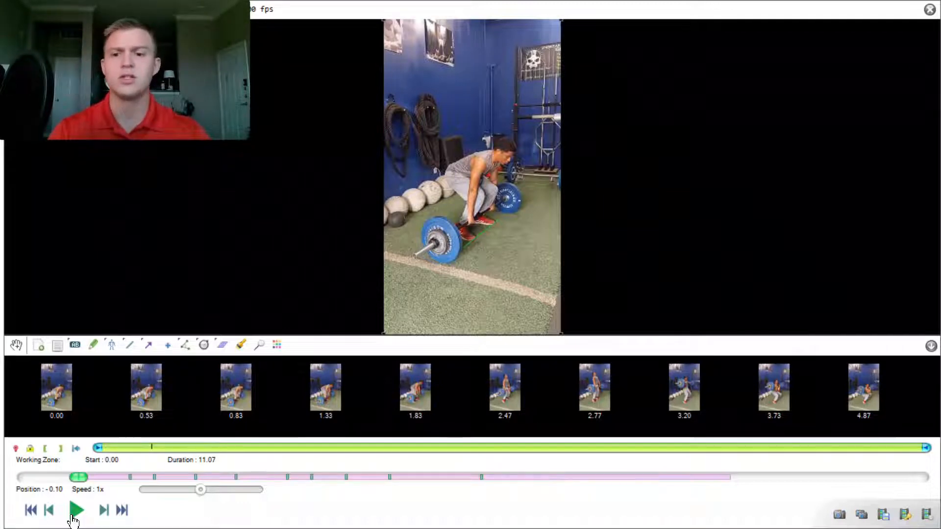
click(235, 390)
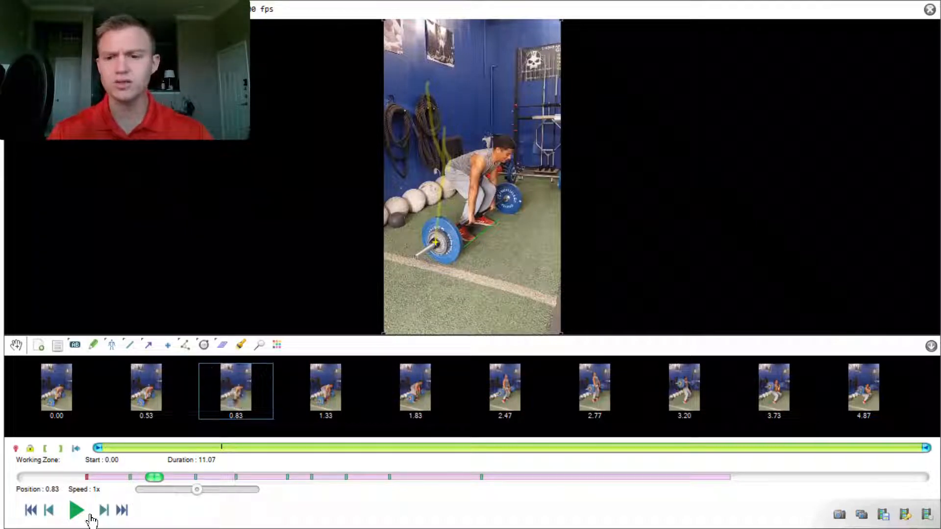
Step: Step the first pull forward one frame at a time until the bar is above the knees with its path traced
click(104, 510)
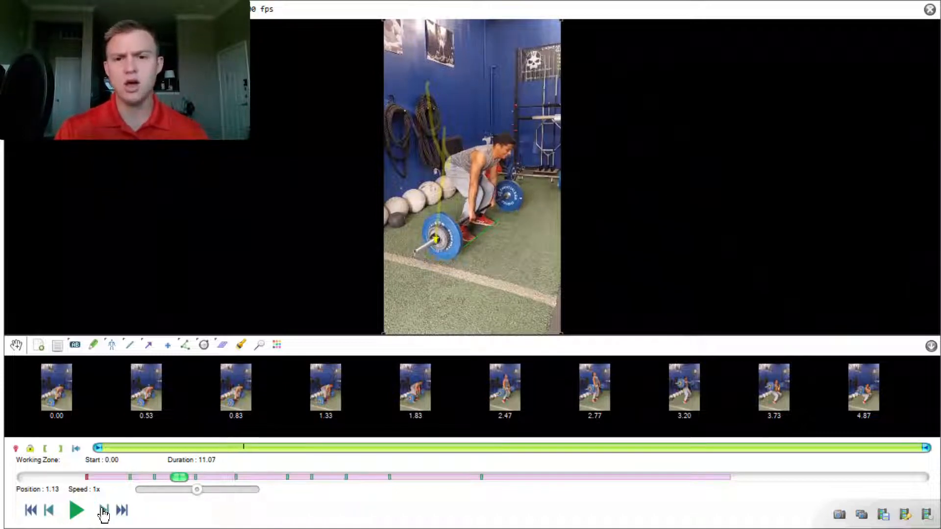
click(104, 509)
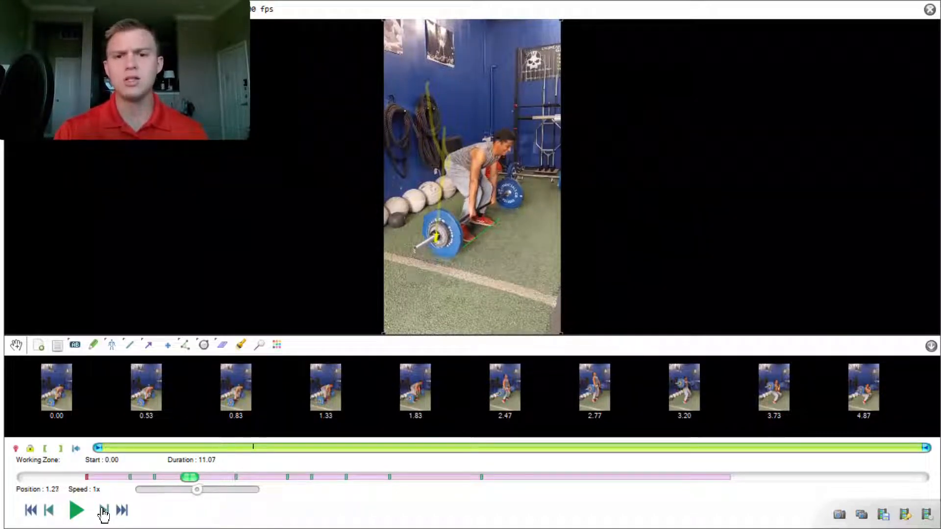
click(105, 511)
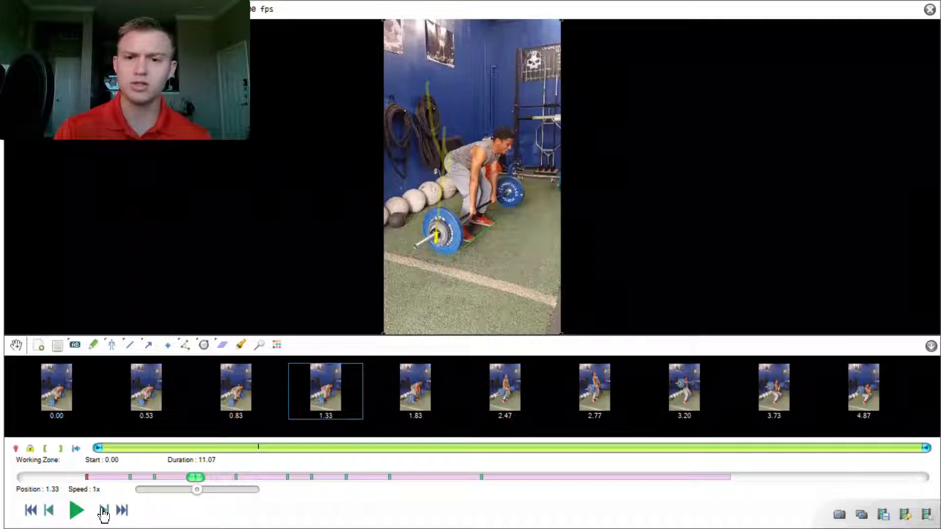
click(104, 511)
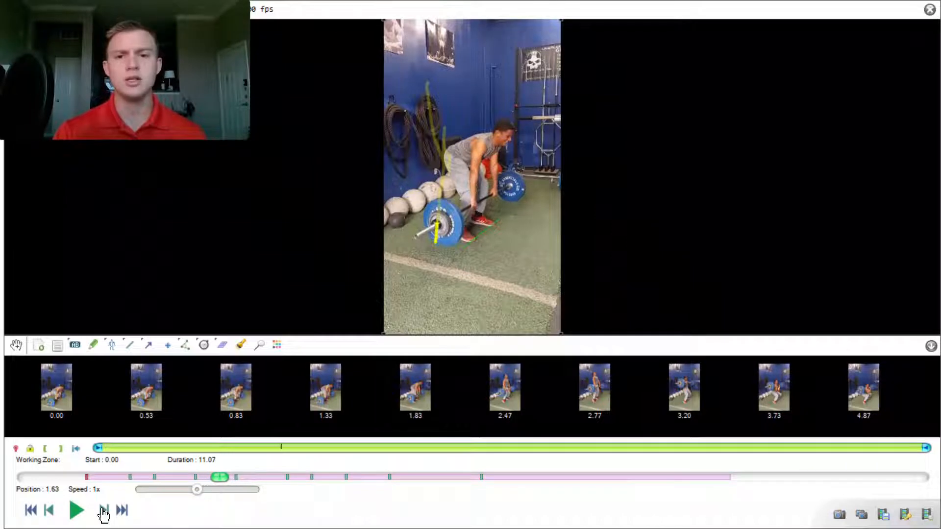
click(103, 511)
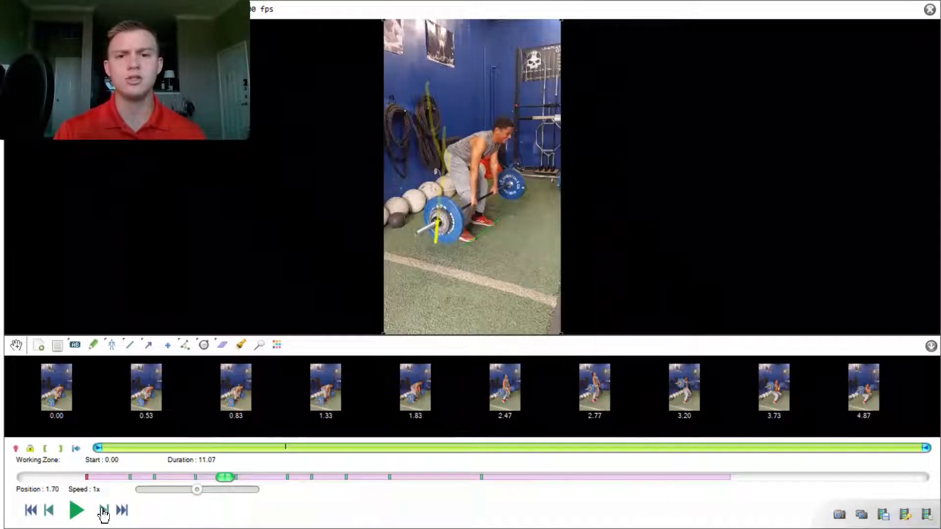
click(104, 511)
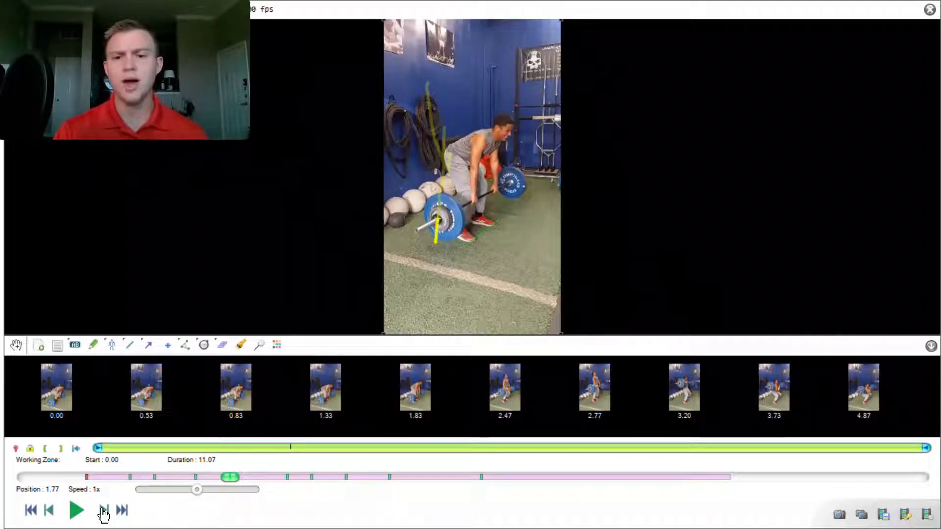
click(103, 511)
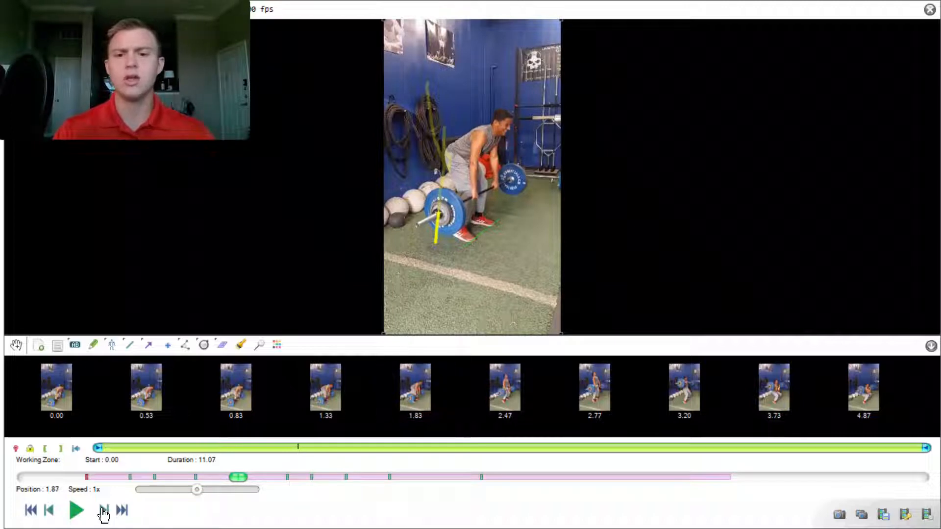
click(415, 390)
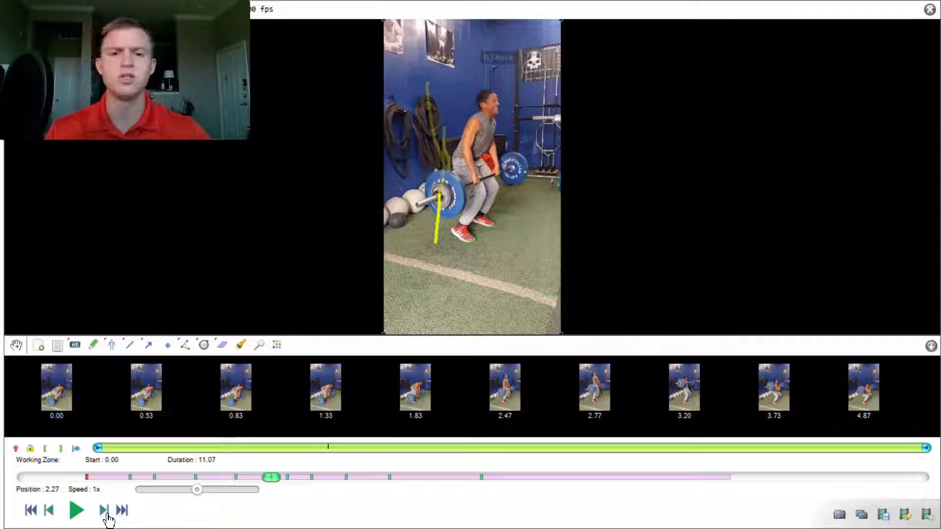
Step: Step forward through 2.37 s and 2.47 s to the 2.77 s keyframe with the bar racked and 0.74 m/s shown
click(102, 510)
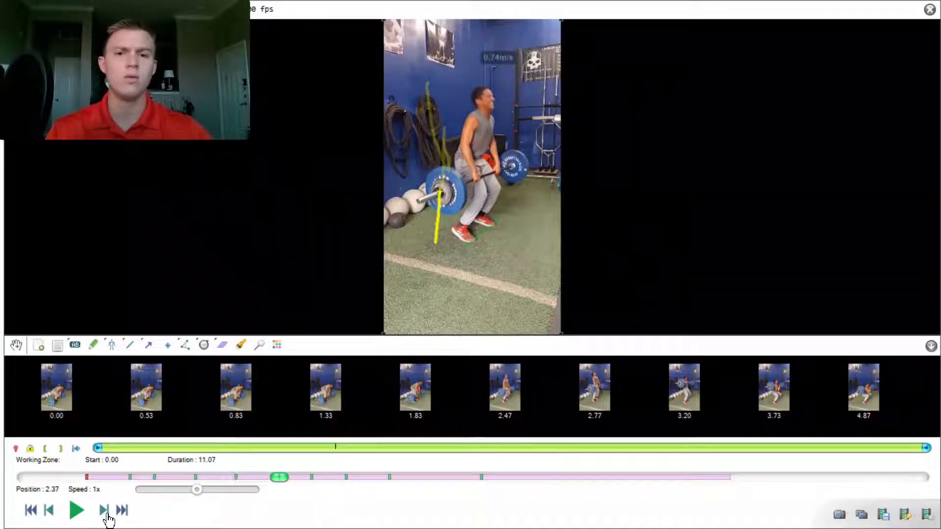
click(105, 510)
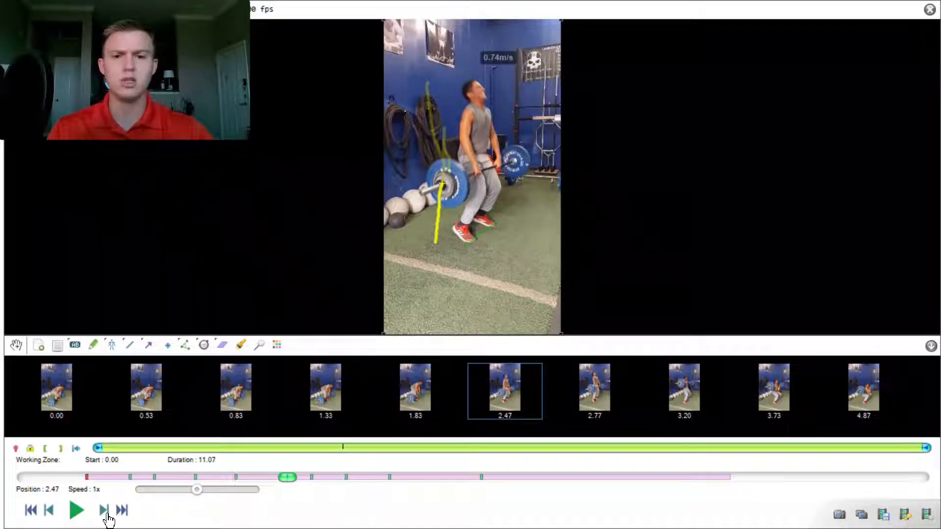
click(104, 510)
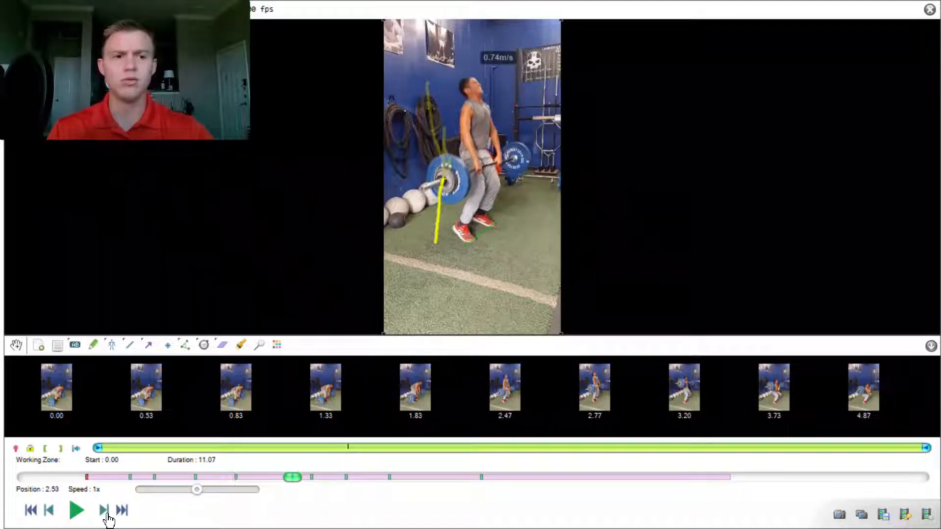
click(105, 511)
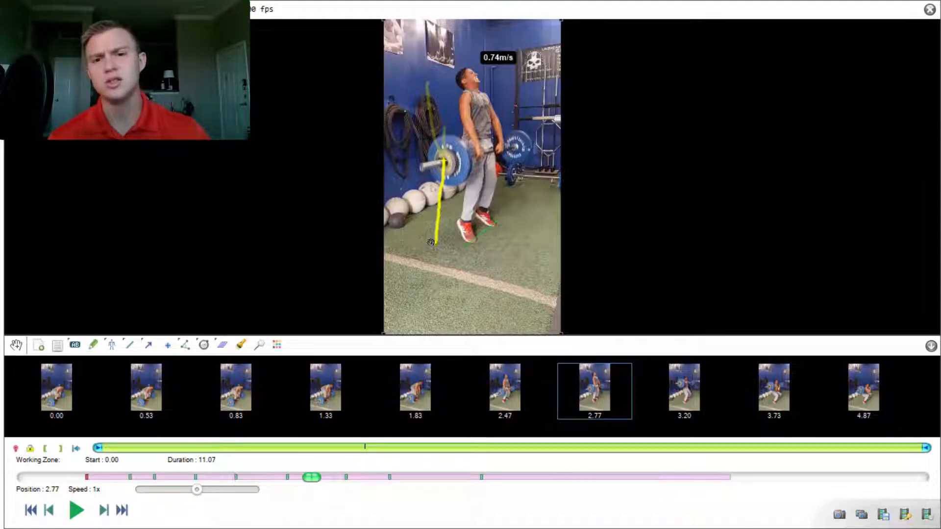
mouse_move(446, 205)
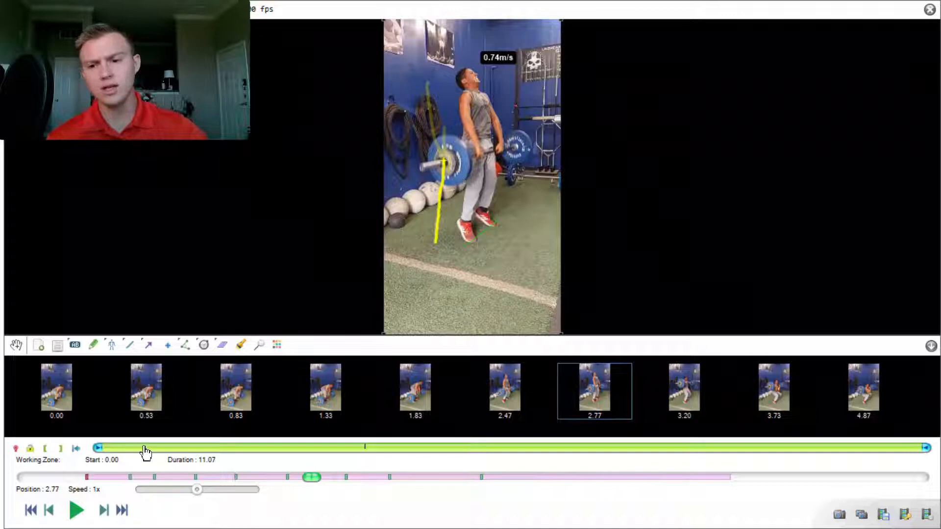
Step: Step the catch forward frame by frame from 2.77 s to about 3.77 s, the lifter dropping into a front squat
click(103, 511)
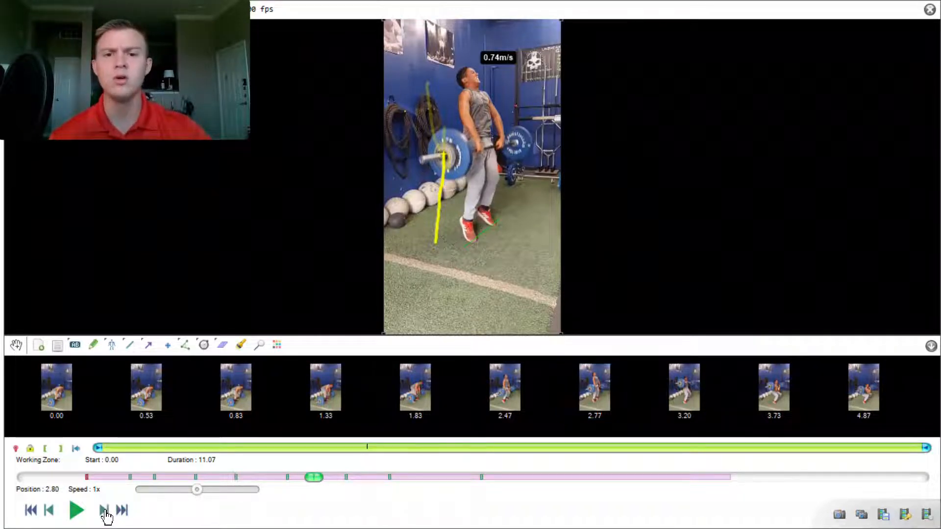
click(106, 510)
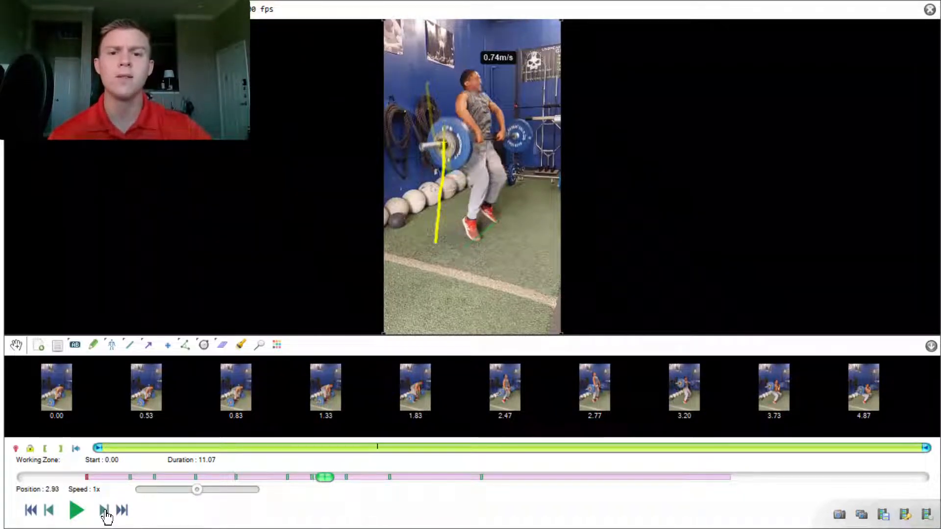
click(105, 510)
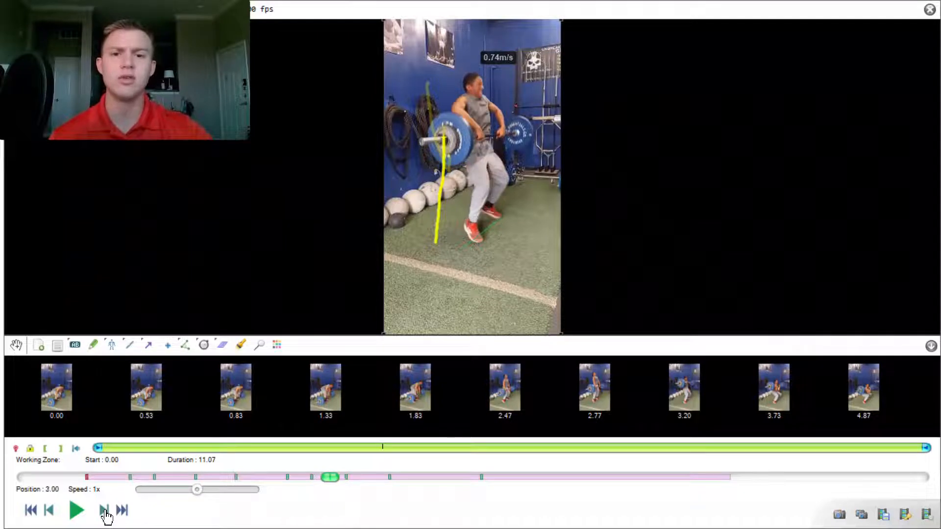
click(105, 510)
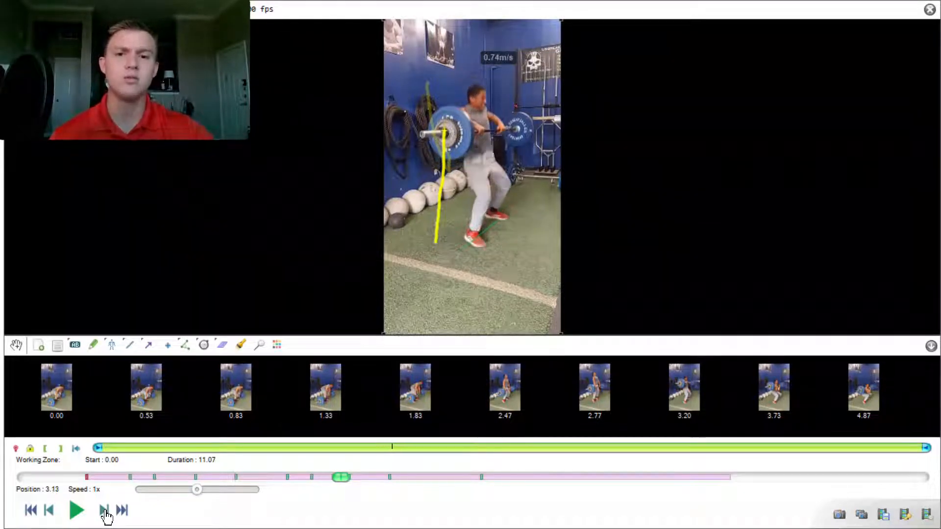
click(104, 510)
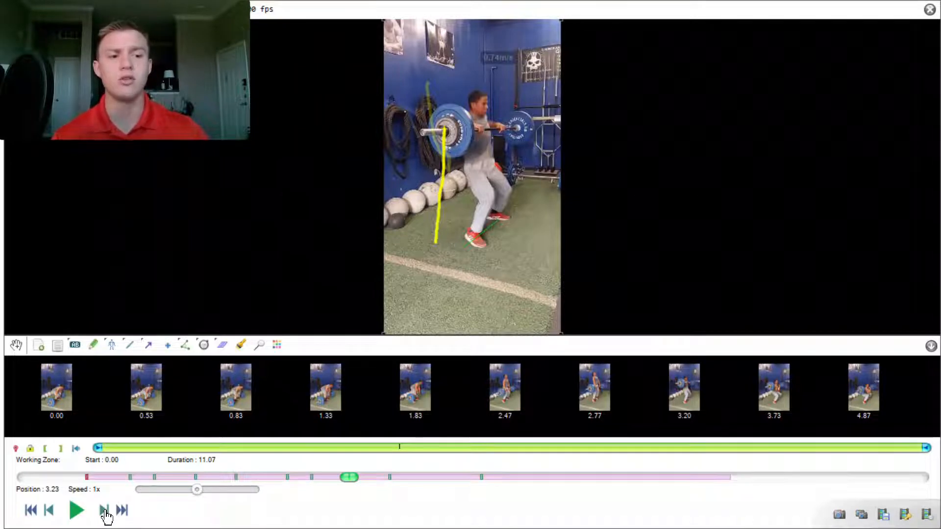
click(106, 509)
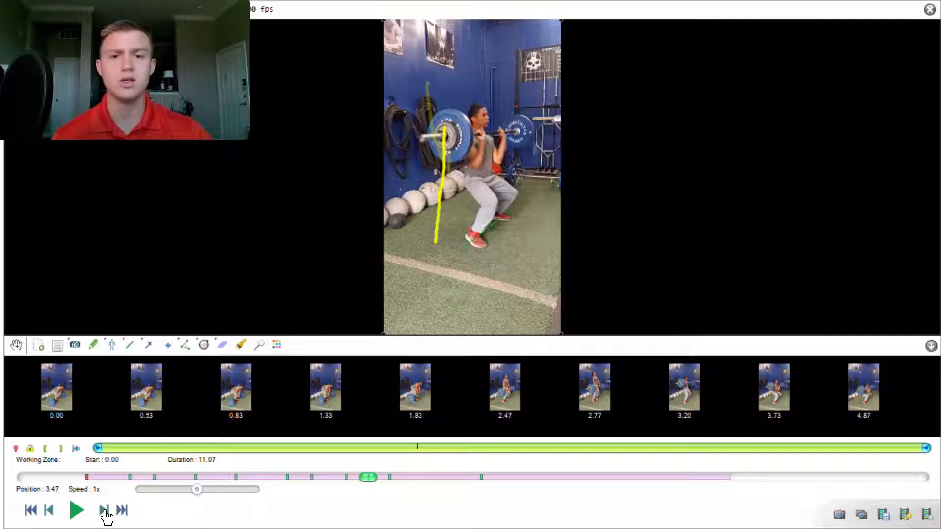
click(105, 511)
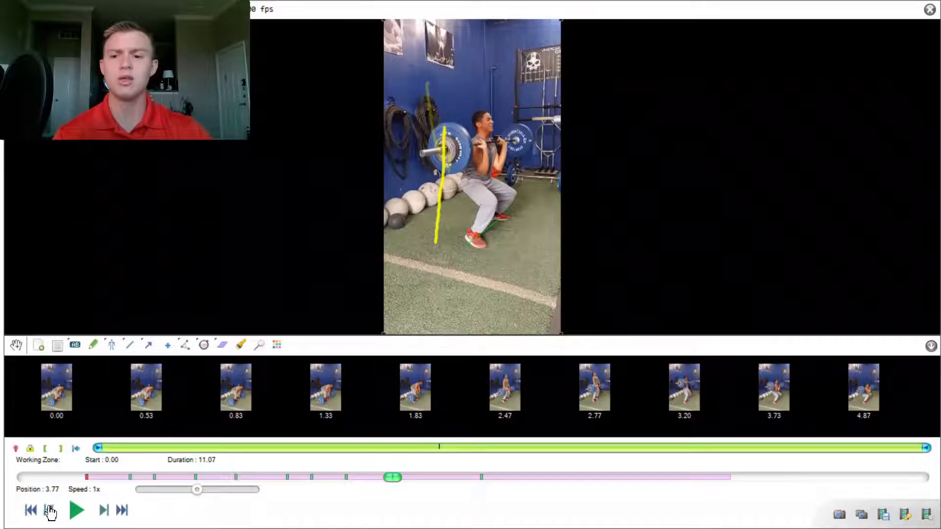
Step: Go back one frame to the saved 3.73 s keyframe of the squat catch
click(773, 389)
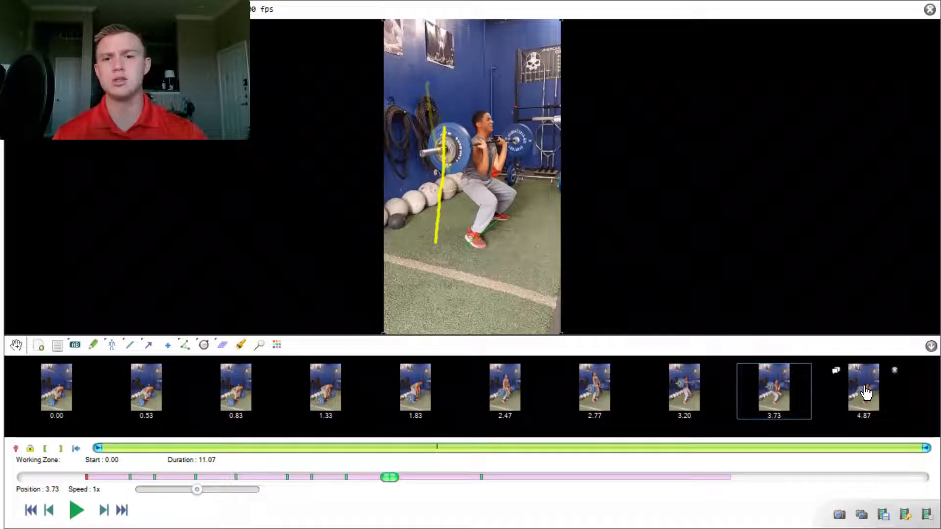
Step: Flip between the 4.87 s and 3.73 s keyframes, ending on 4.87 s at the bottom of the squat
click(862, 390)
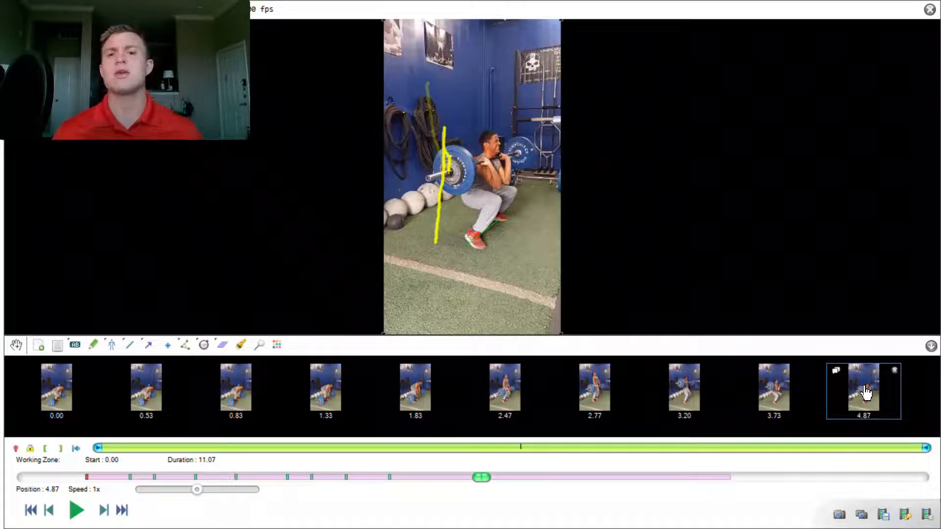
click(773, 391)
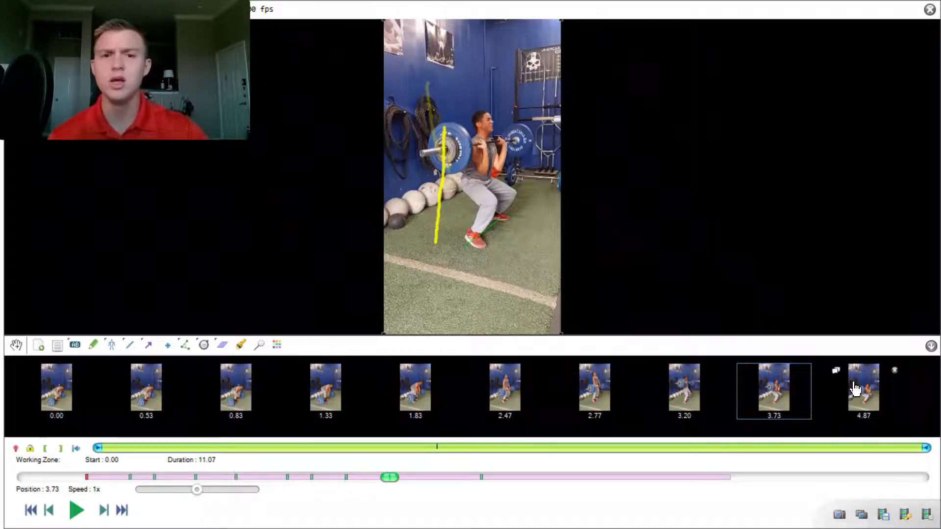
click(863, 390)
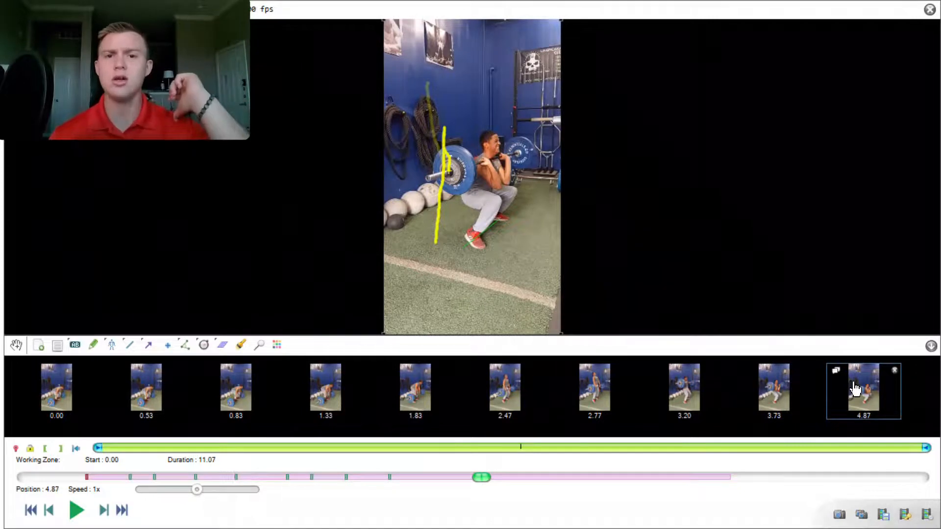